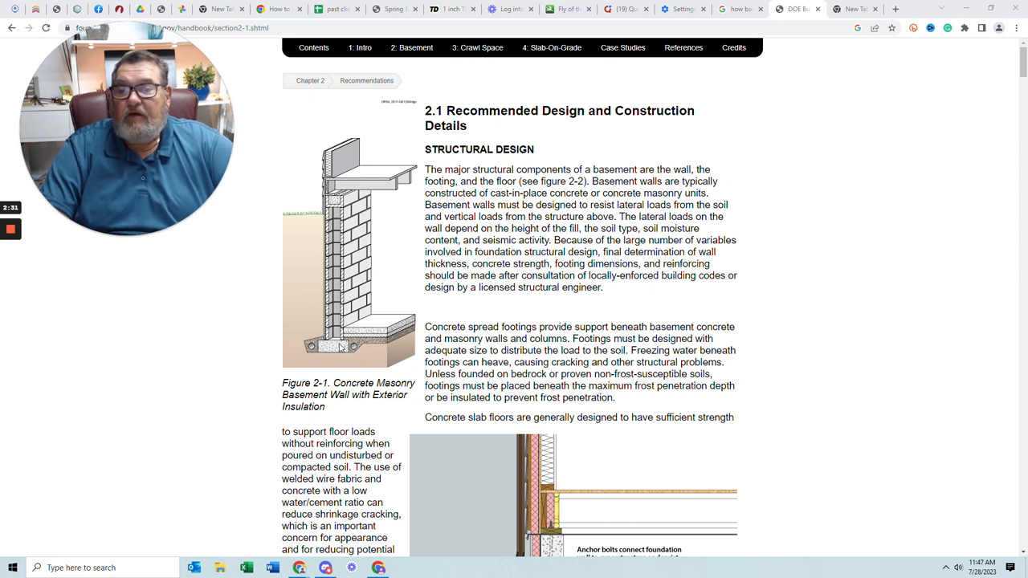
mouse_move(387, 293)
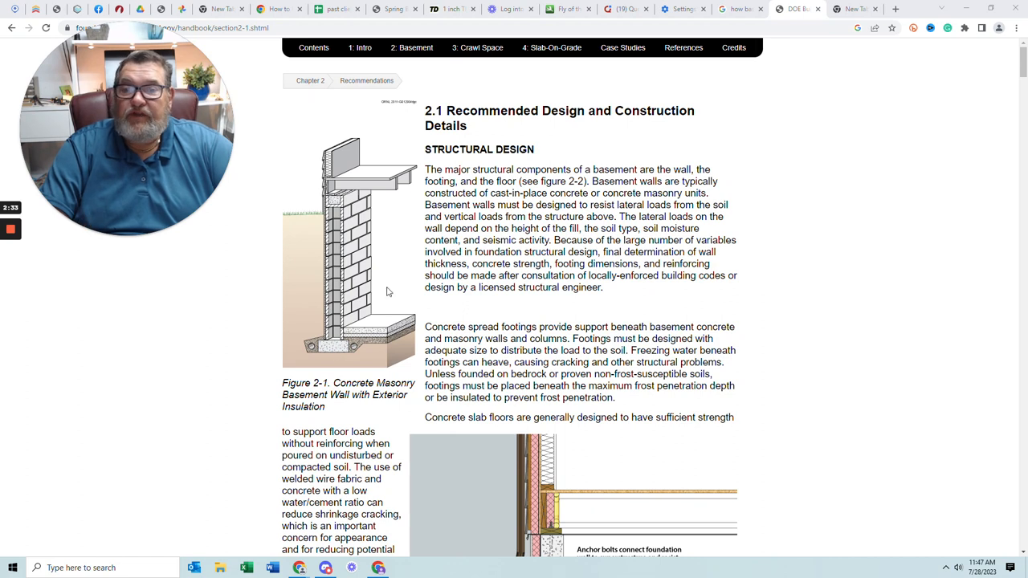
mouse_move(355, 270)
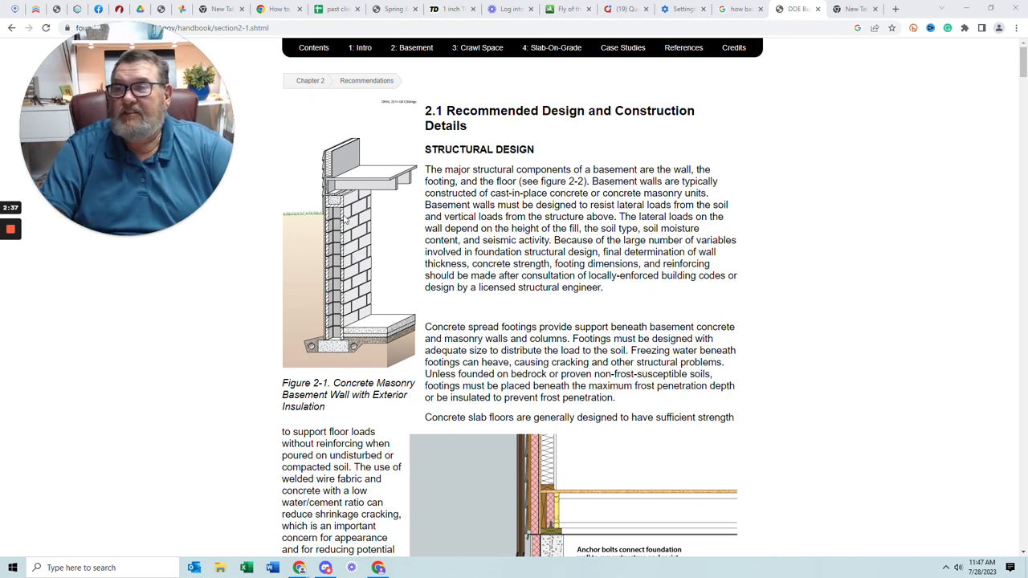
mouse_move(458, 319)
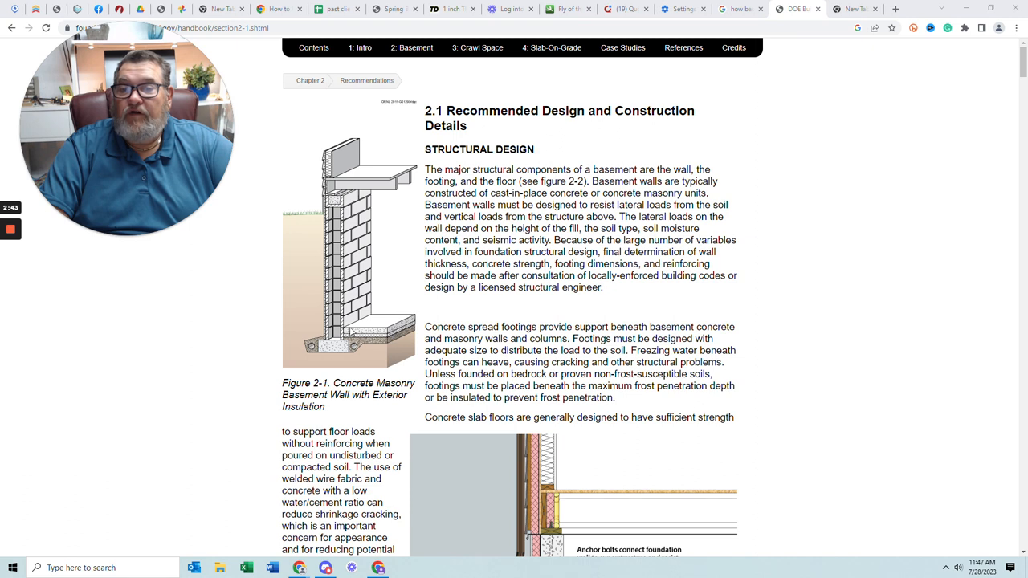
scroll(down, 3)
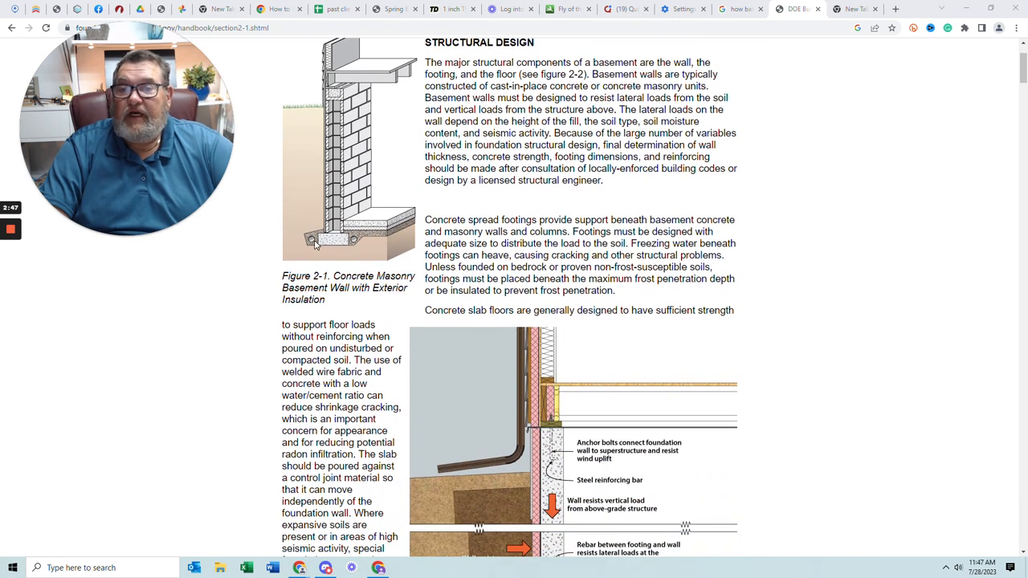
scroll(down, 3)
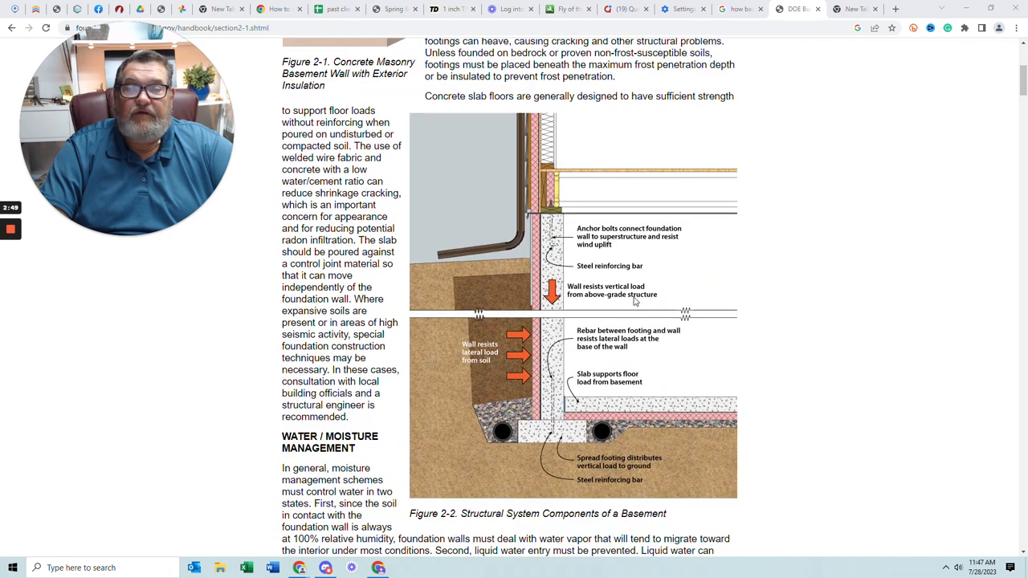
scroll(down, 3)
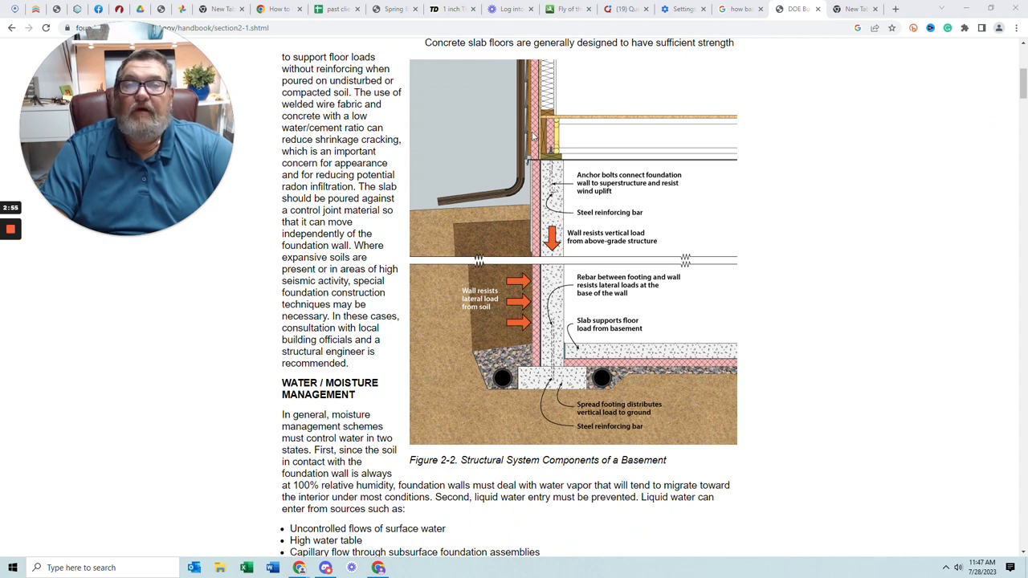
mouse_move(523, 339)
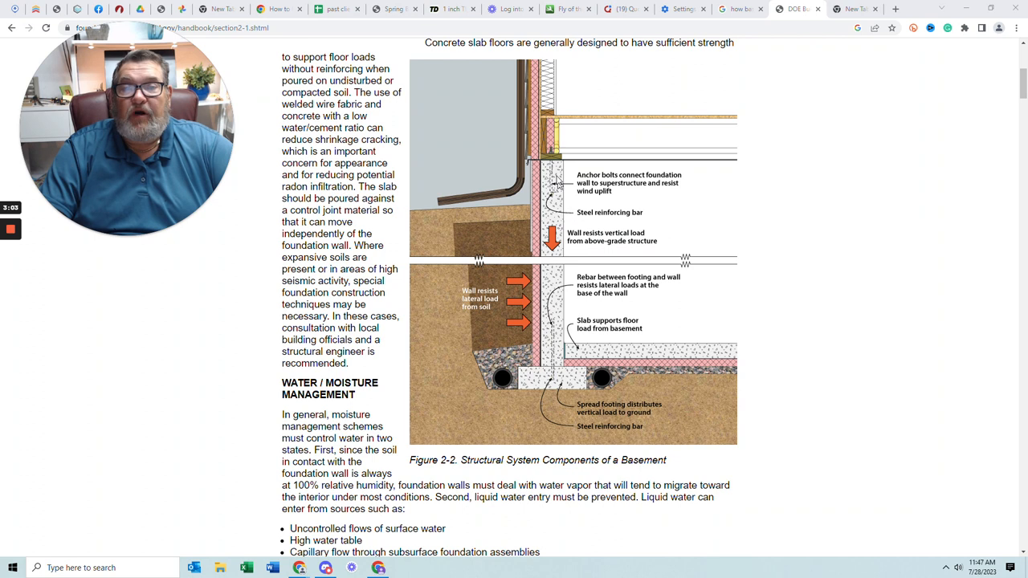
mouse_move(578, 183)
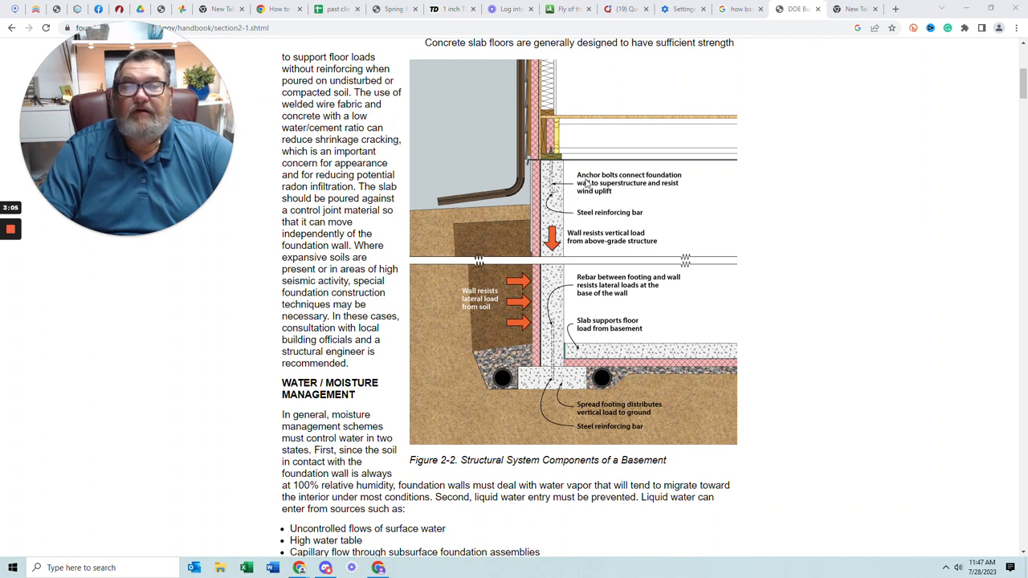
mouse_move(578, 315)
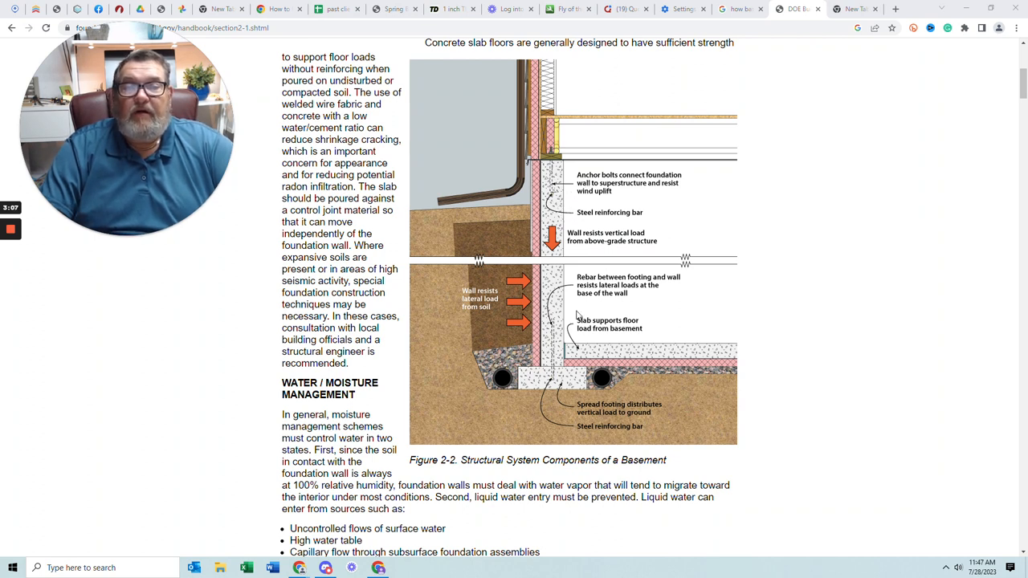
mouse_move(689, 354)
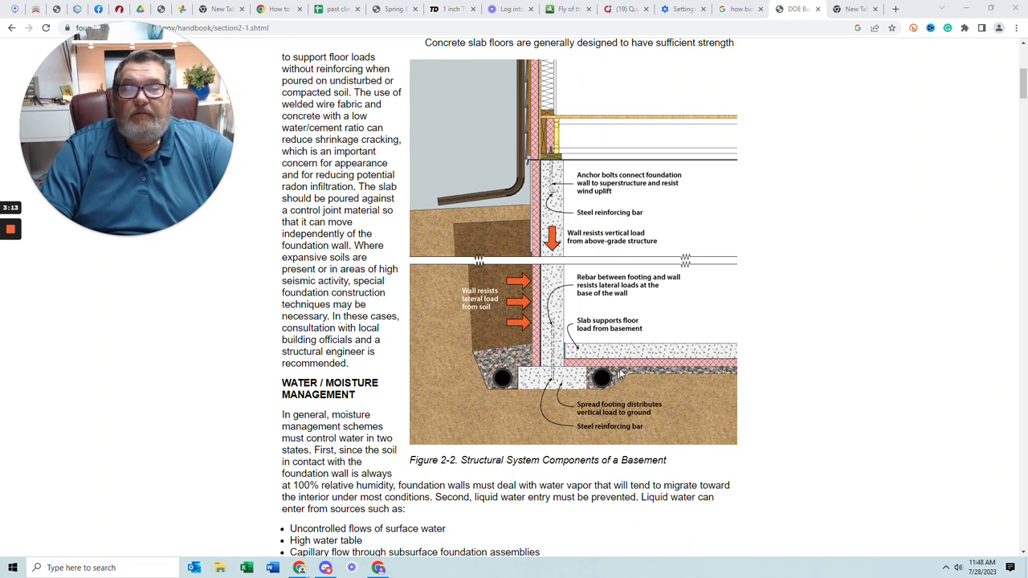
mouse_move(667, 371)
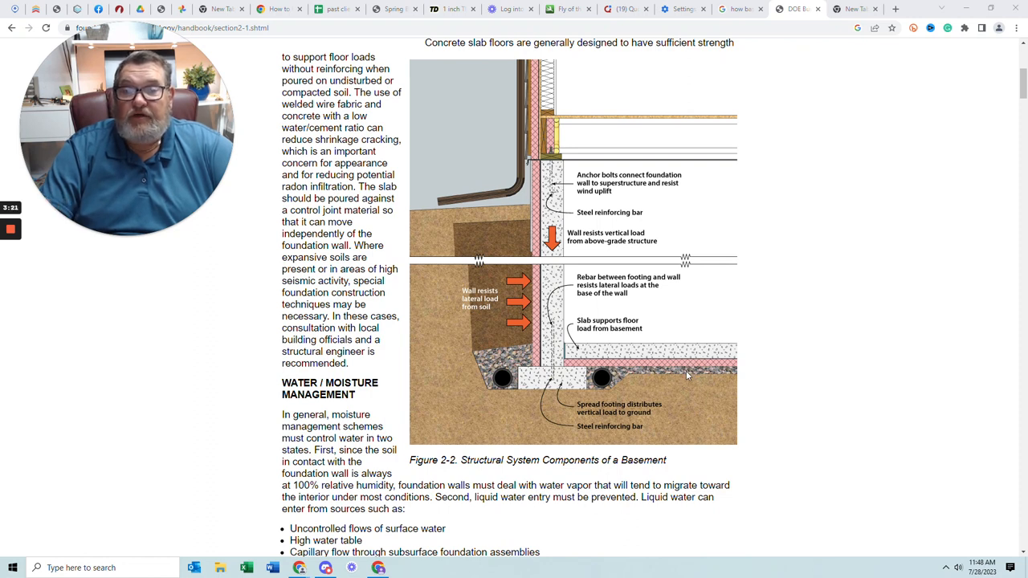
mouse_move(651, 390)
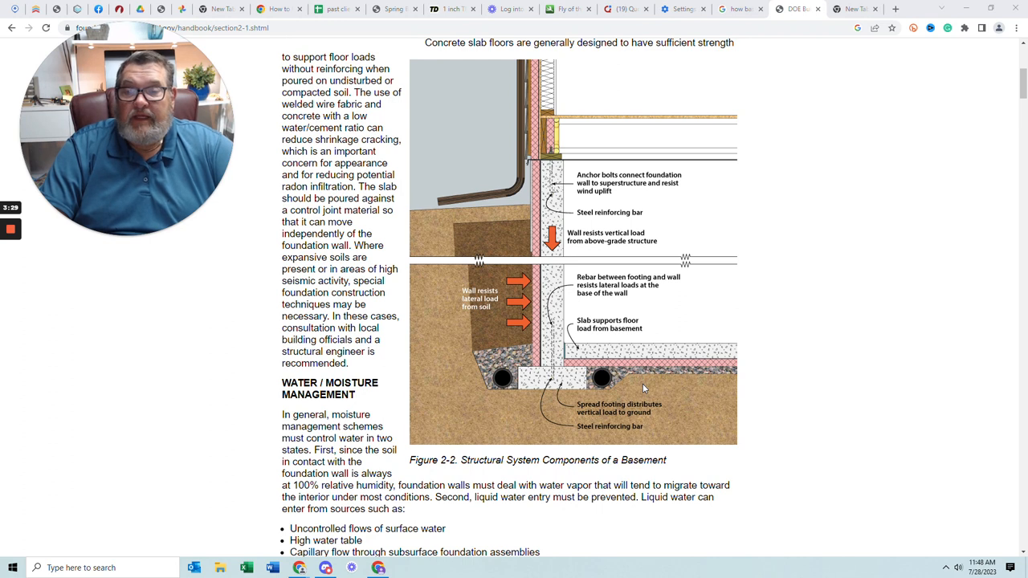
mouse_move(687, 385)
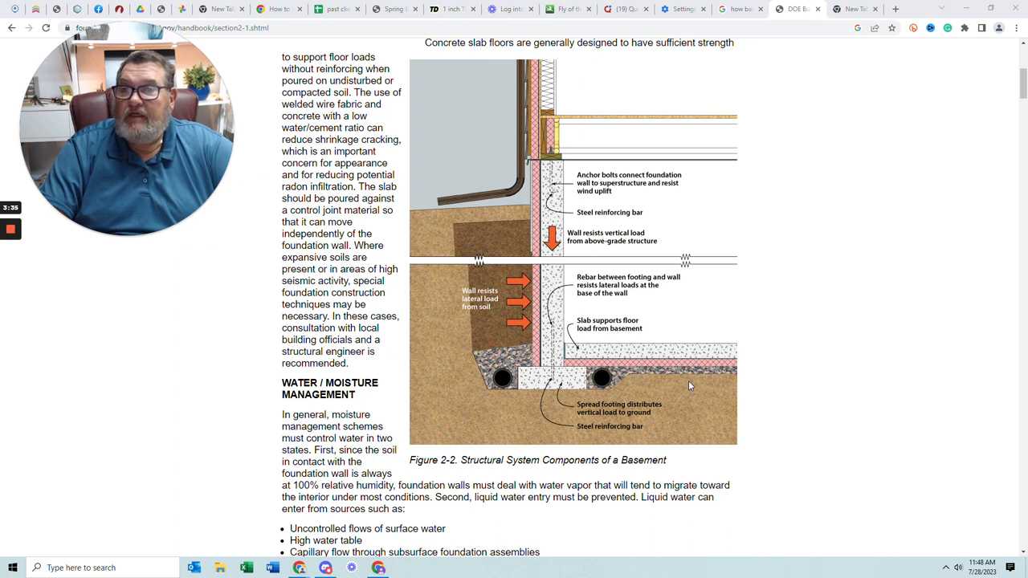
mouse_move(712, 393)
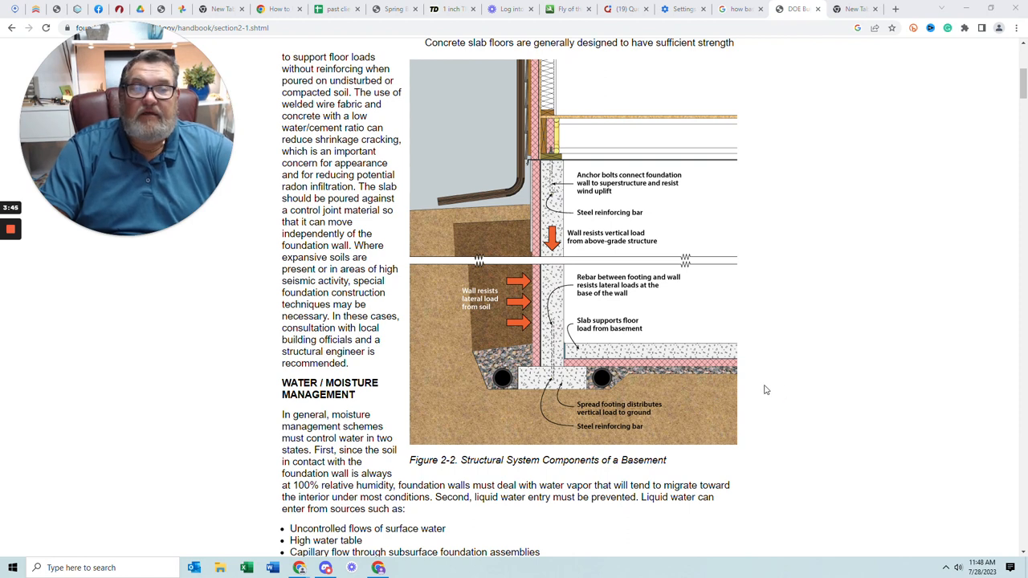
scroll(down, 3)
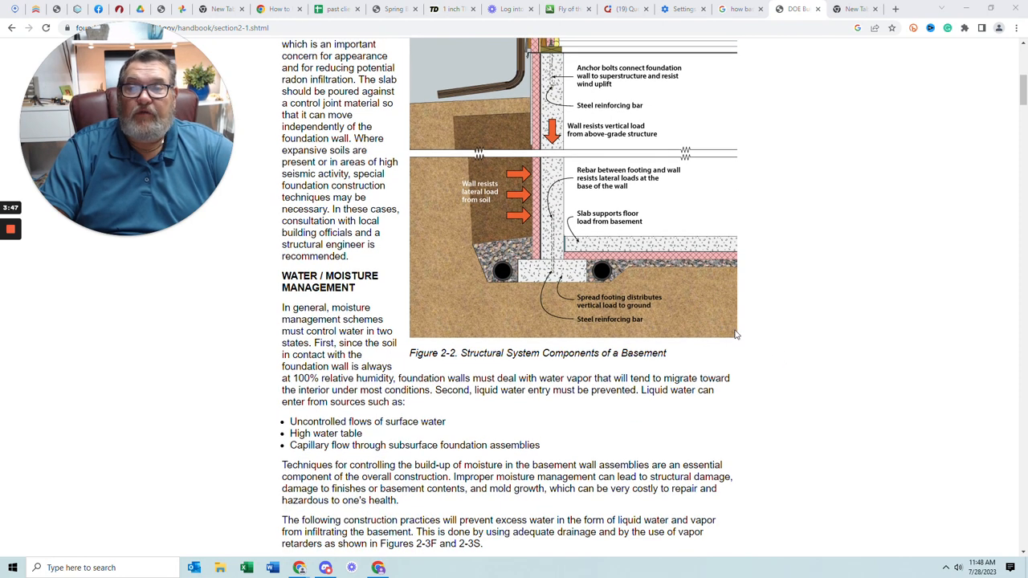
scroll(down, 3)
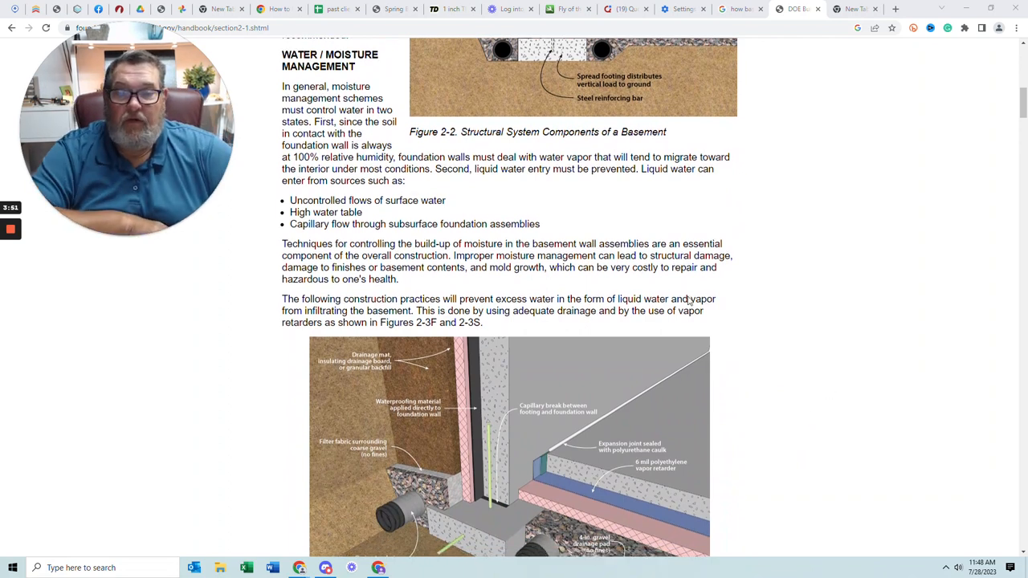
scroll(down, 3)
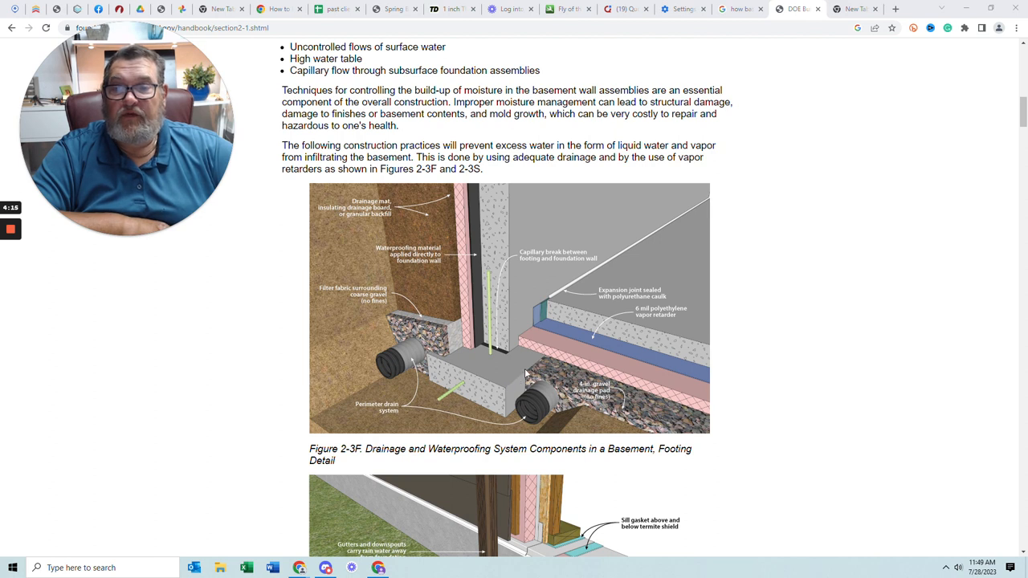
scroll(down, 3)
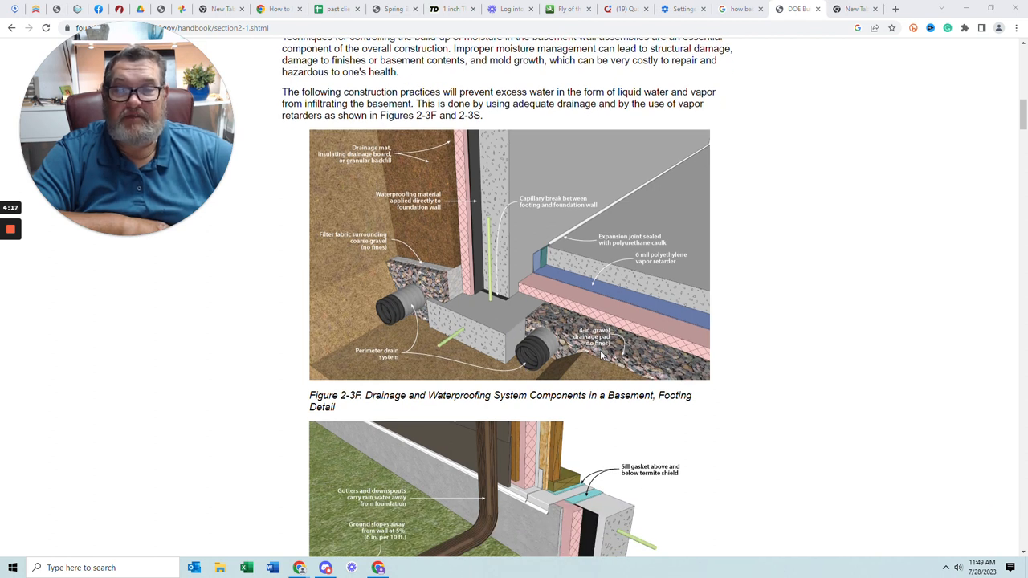
scroll(down, 3)
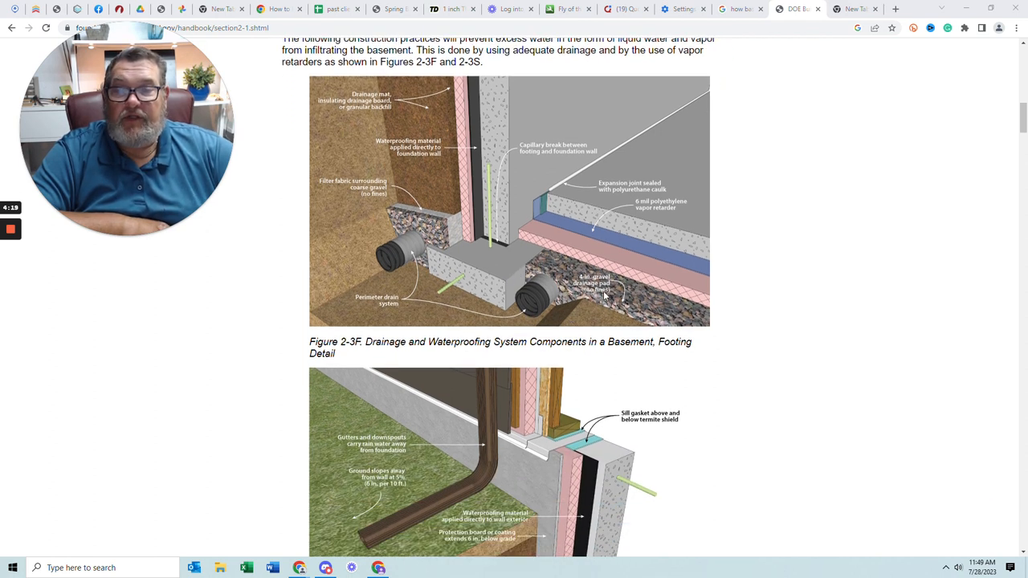
scroll(down, 3)
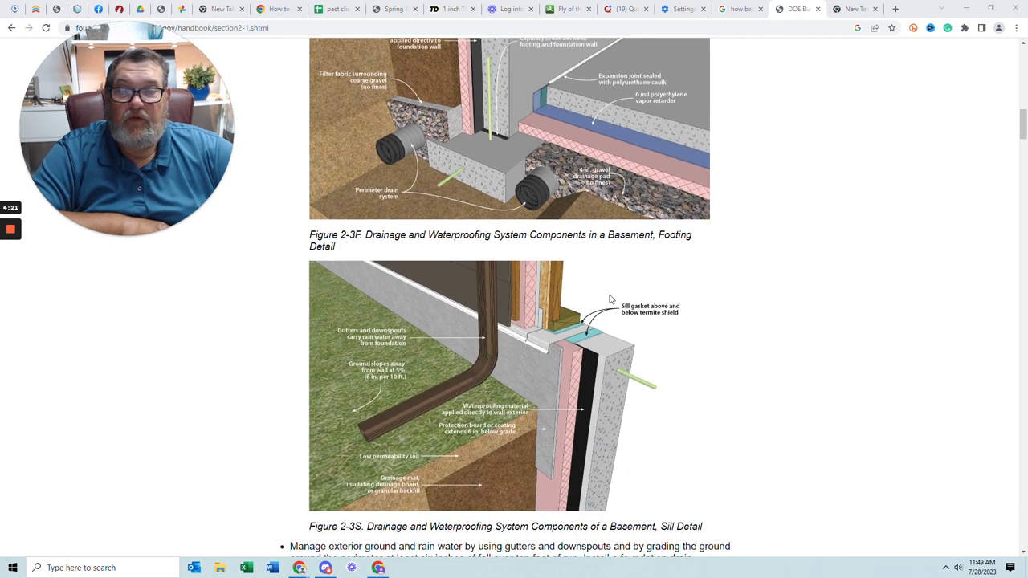
scroll(down, 3)
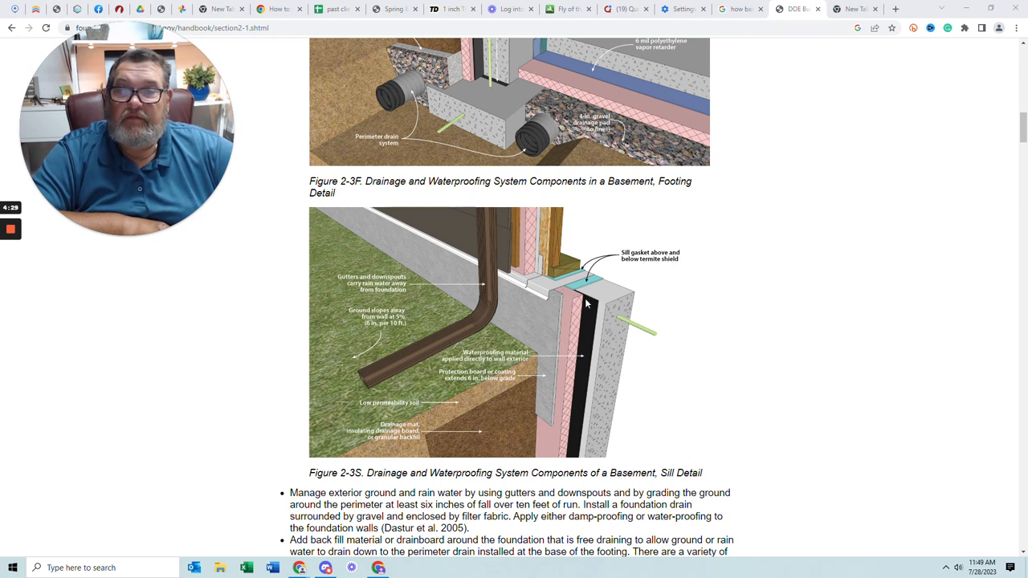
scroll(down, 3)
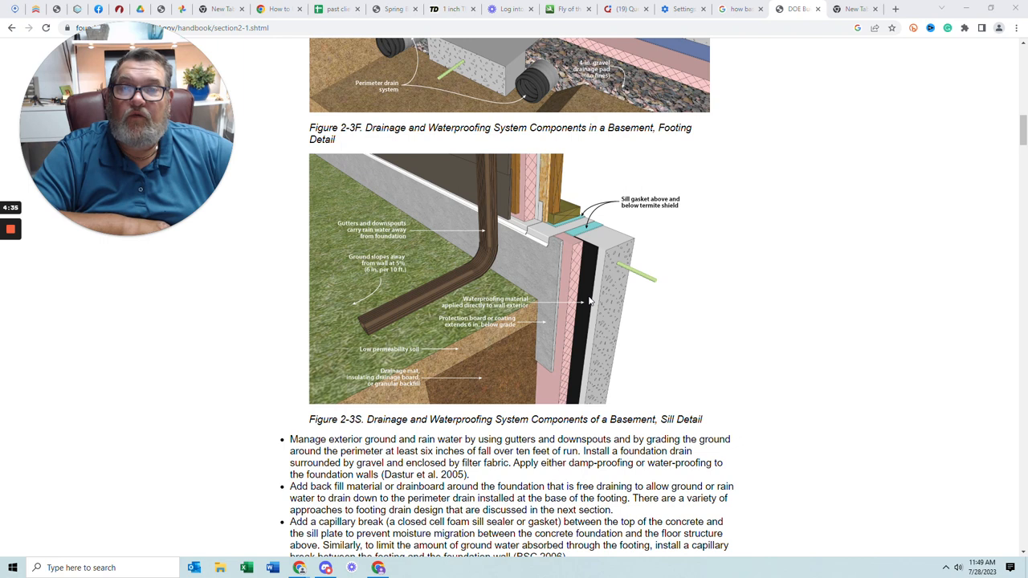
scroll(down, 3)
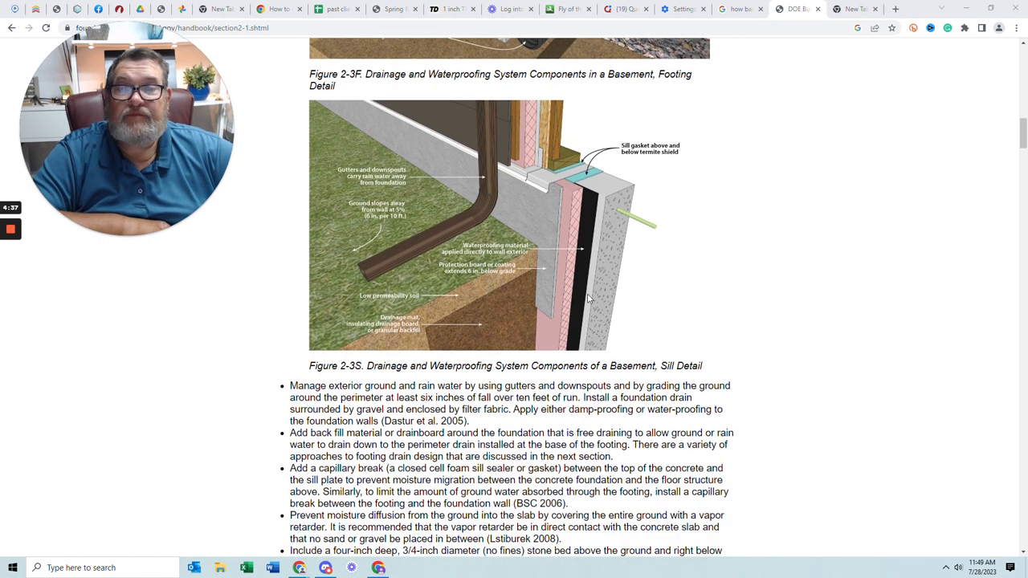
mouse_move(595, 289)
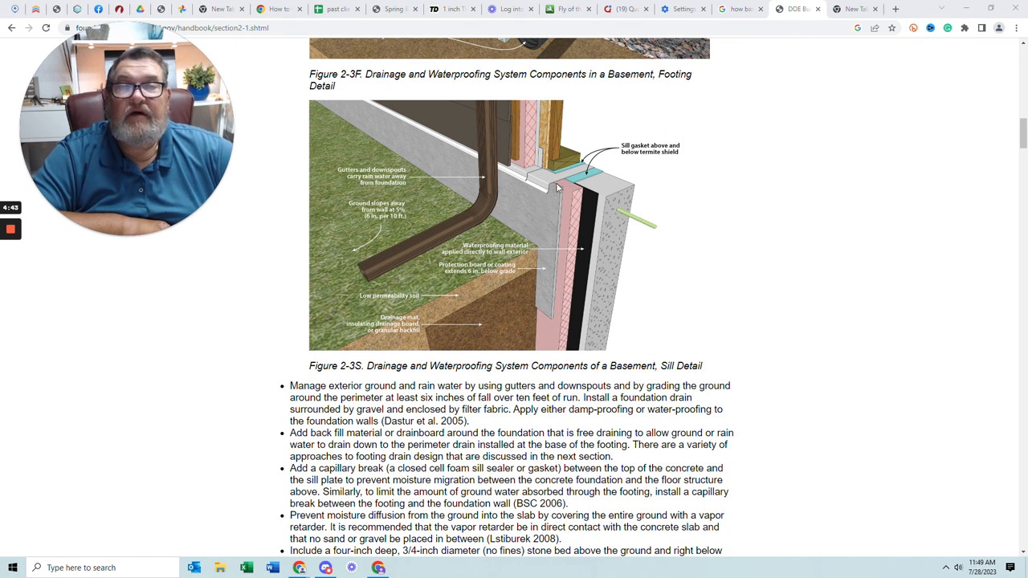
mouse_move(572, 199)
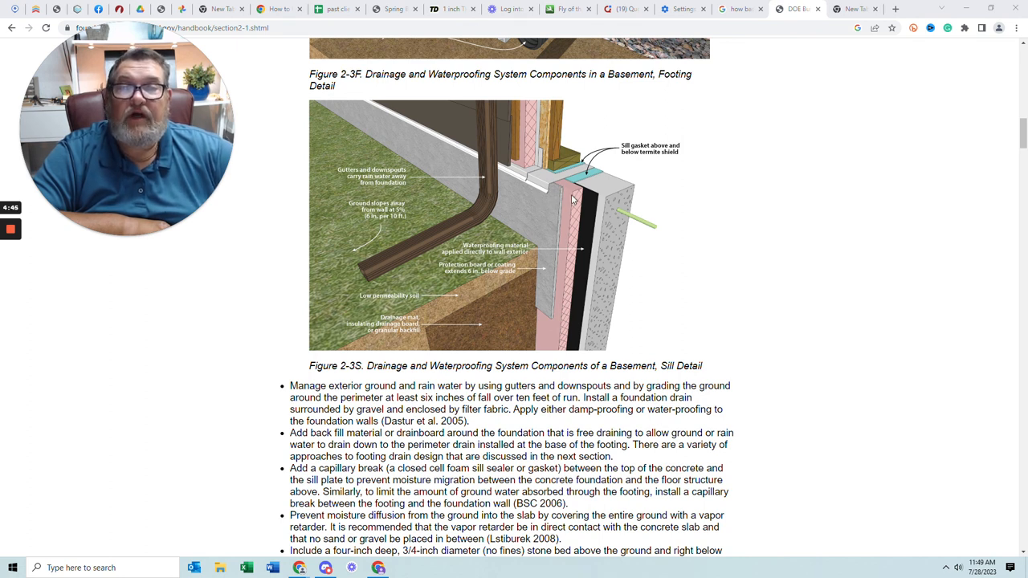
mouse_move(540, 266)
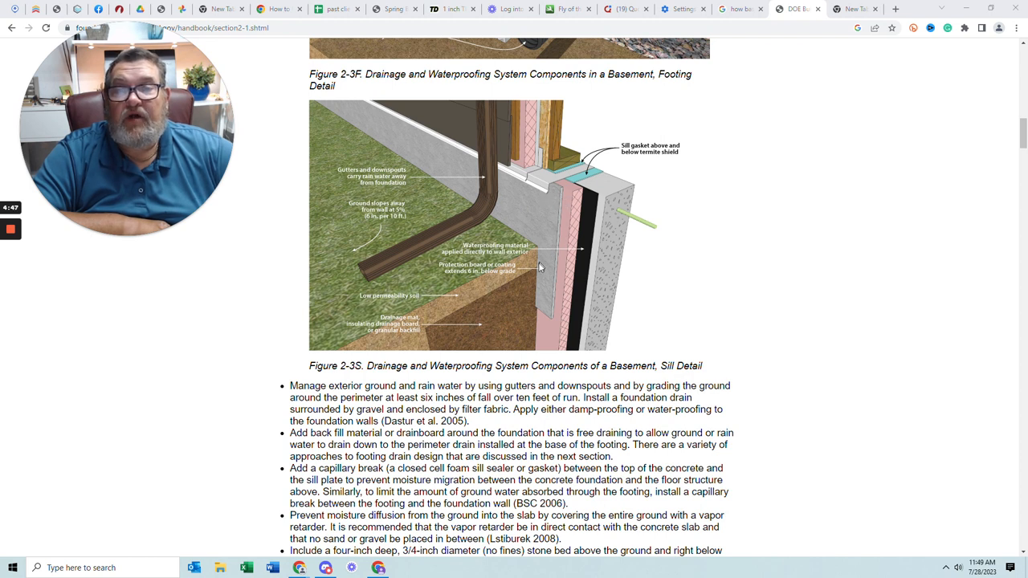
mouse_move(527, 275)
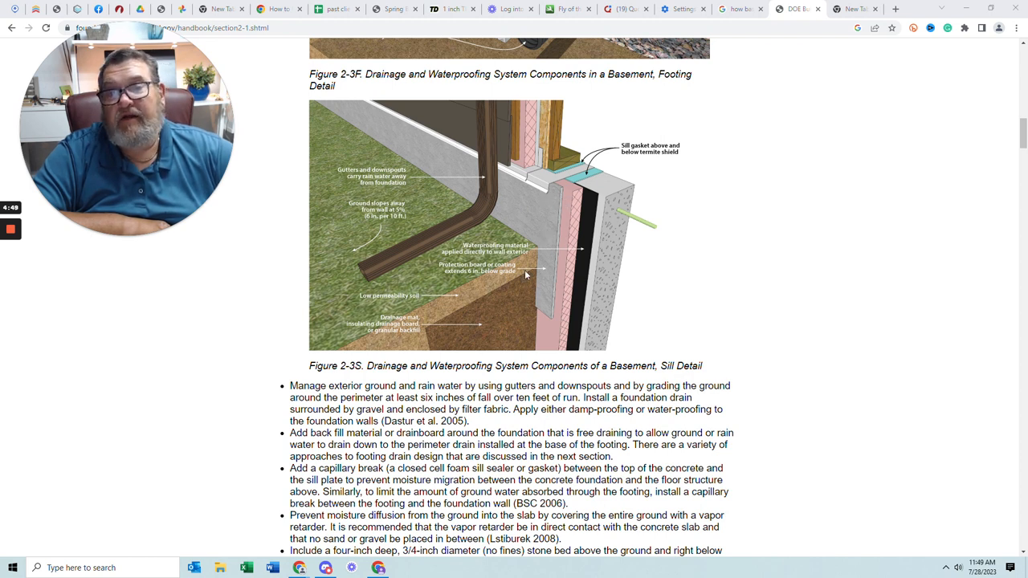
scroll(down, 3)
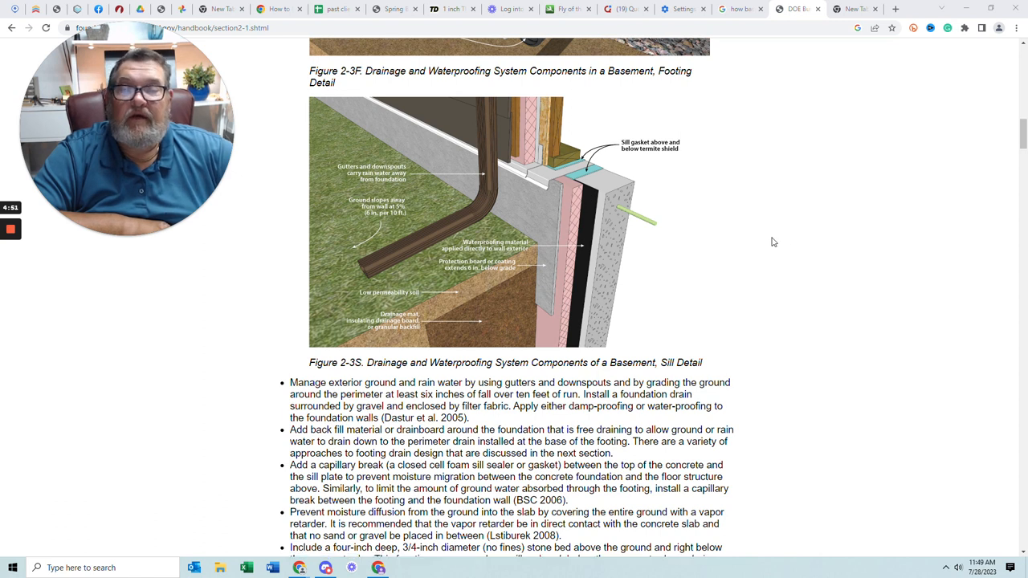
scroll(down, 3)
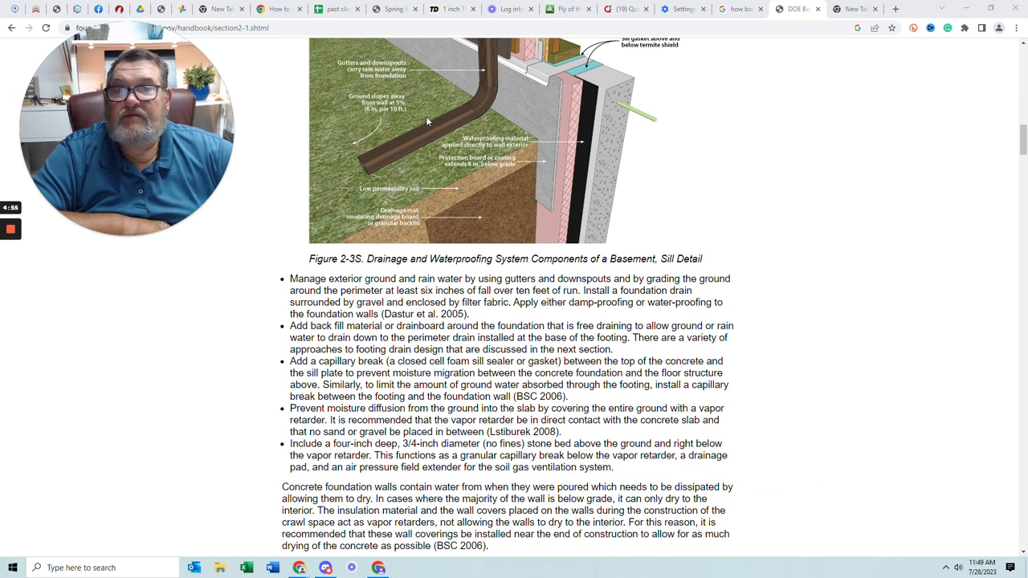
mouse_move(283, 196)
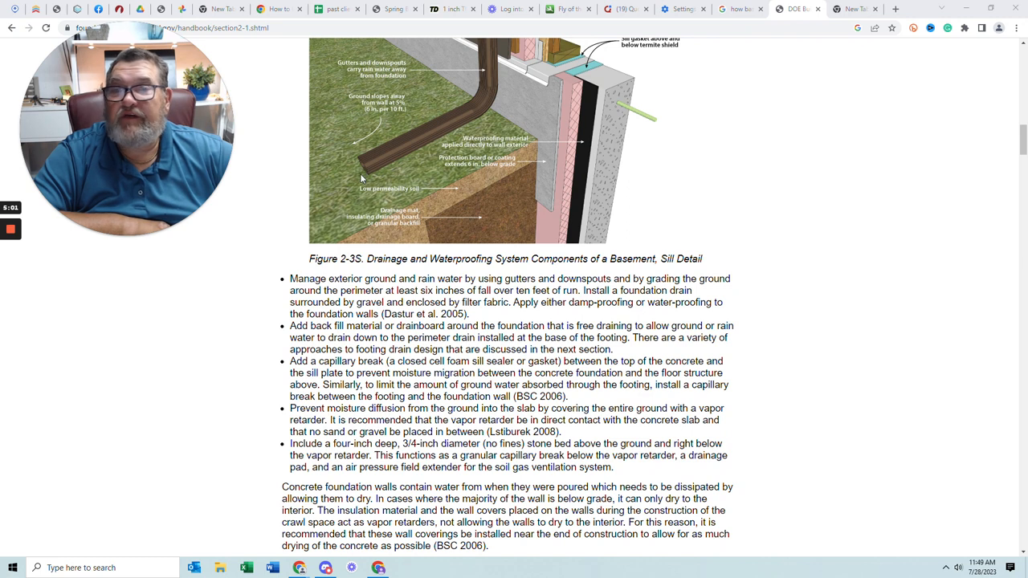
mouse_move(222, 244)
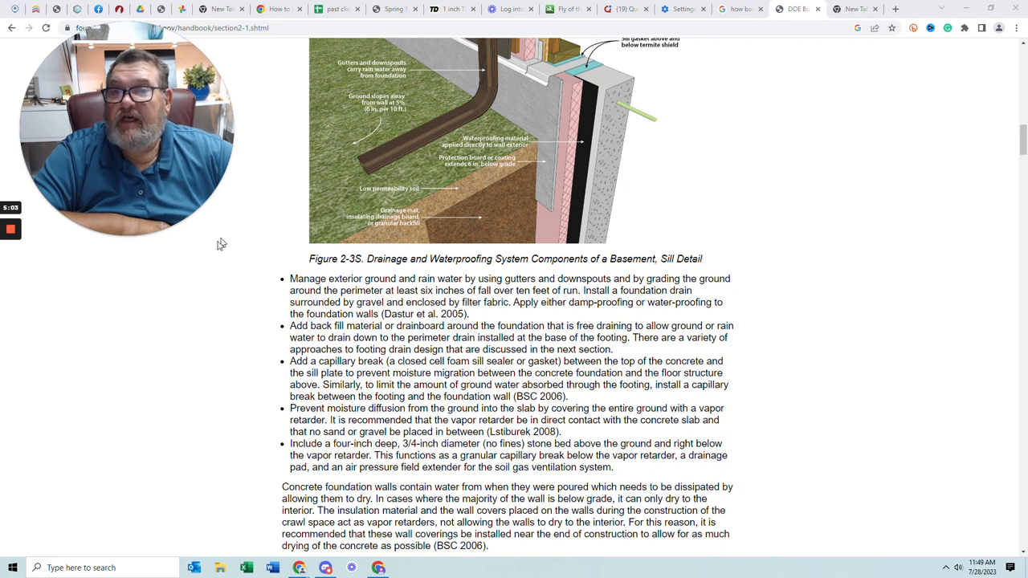
mouse_move(394, 186)
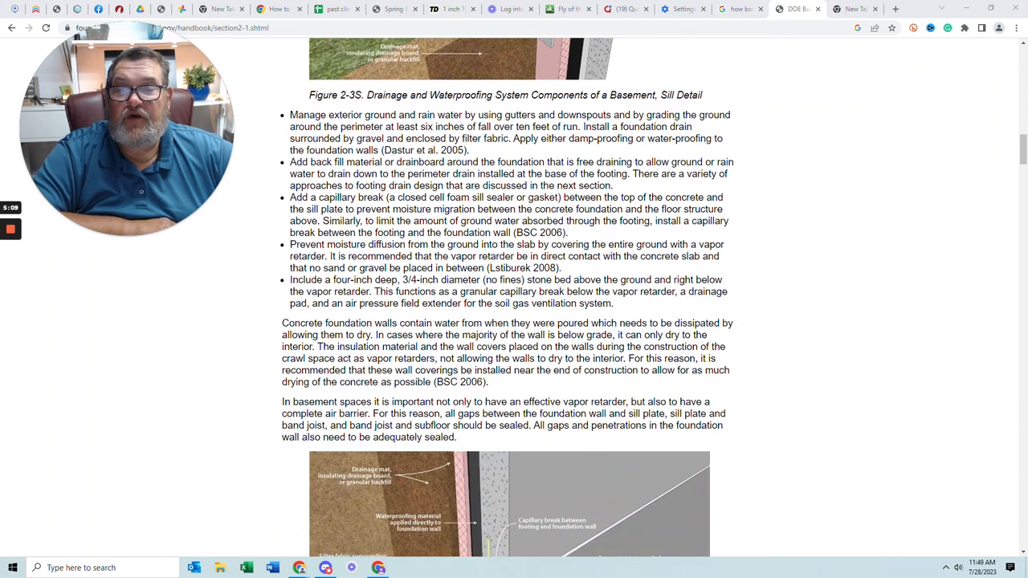
scroll(down, 3)
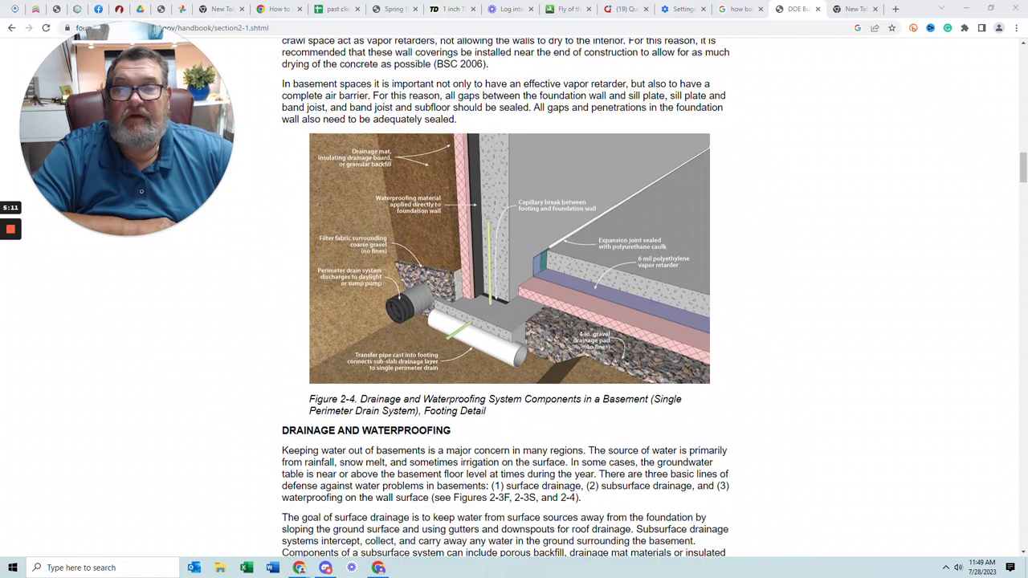
scroll(down, 3)
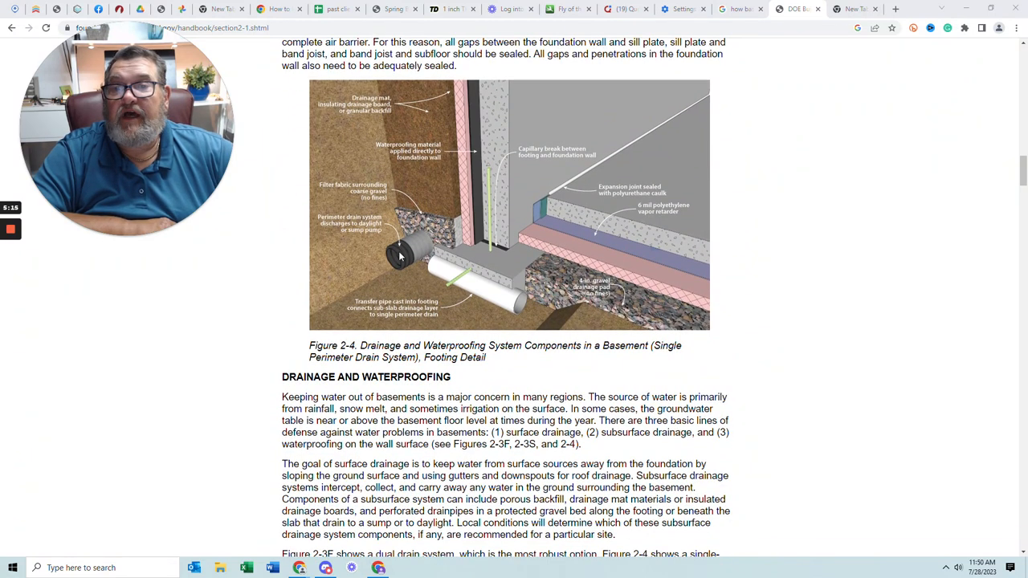
mouse_move(570, 273)
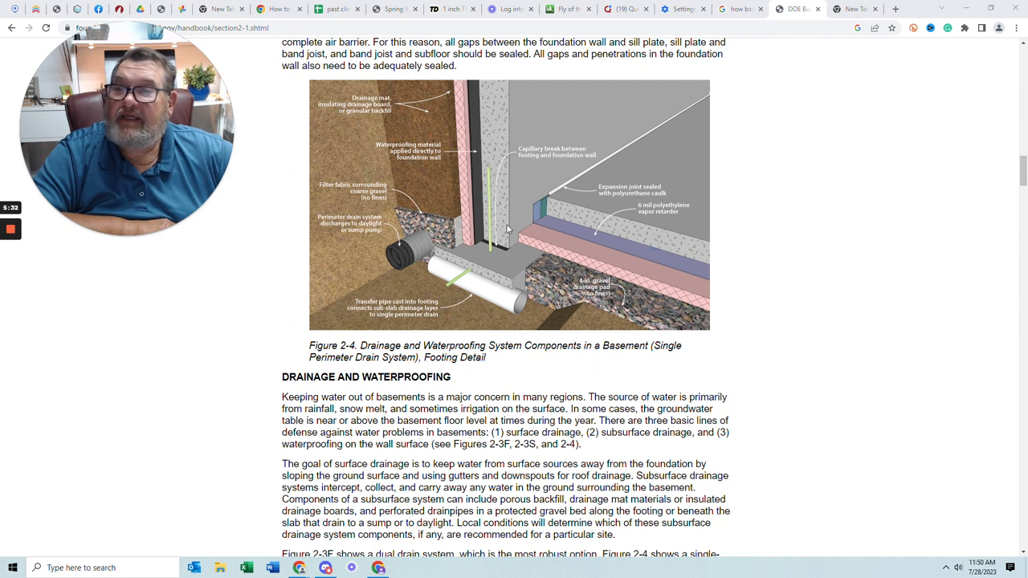
scroll(down, 3)
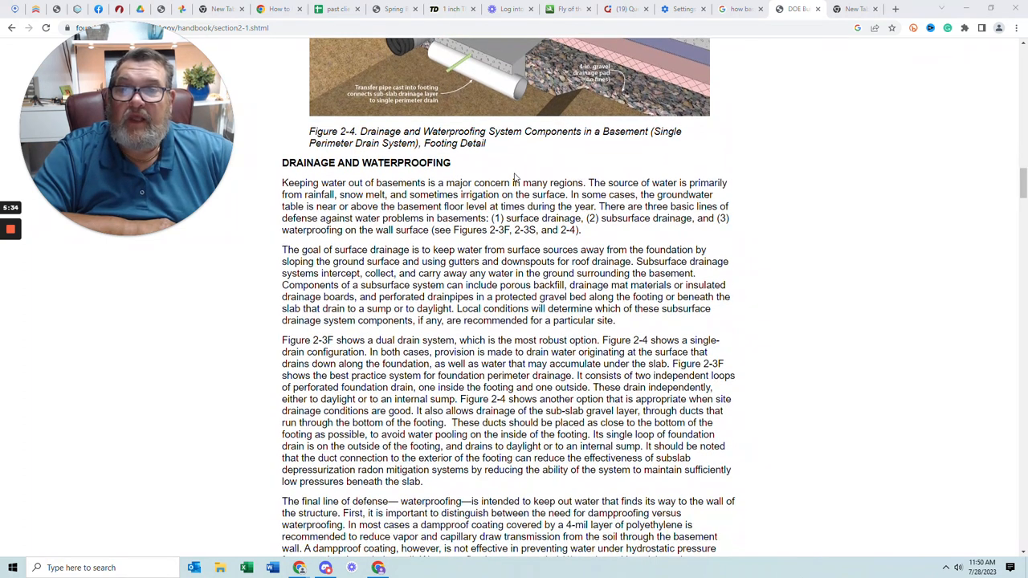
scroll(down, 3)
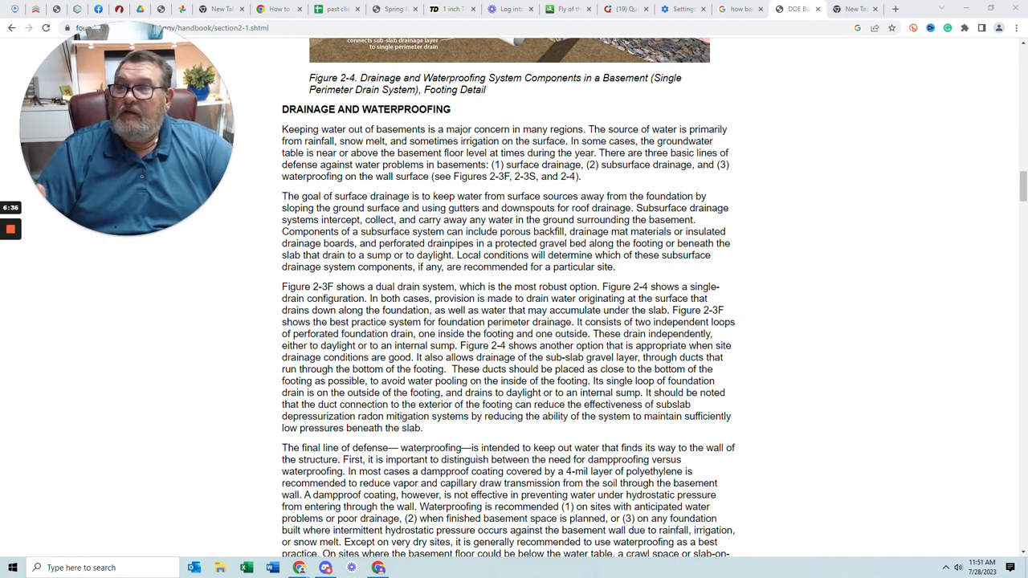
mouse_move(551, 122)
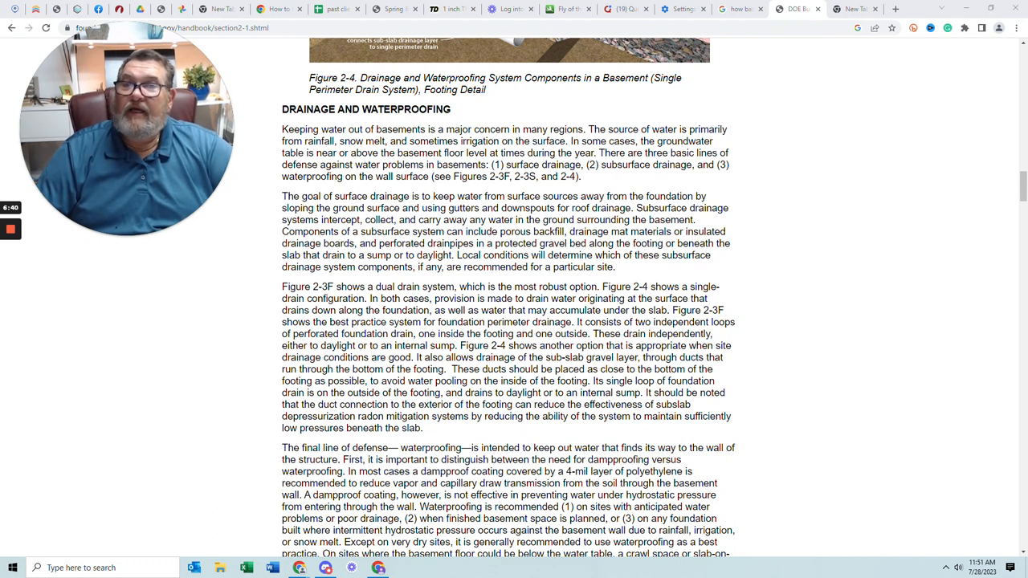
scroll(down, 3)
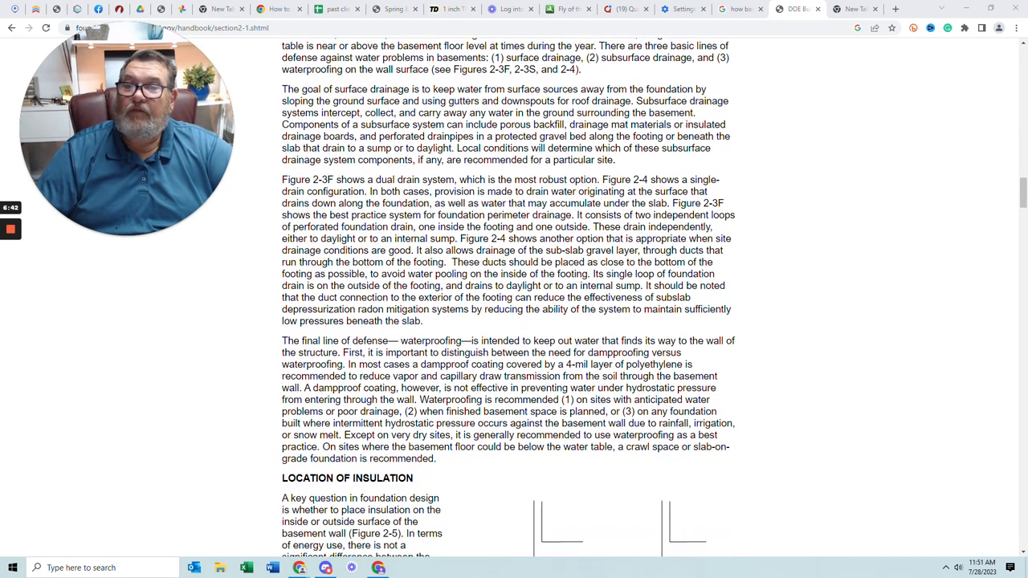
scroll(down, 3)
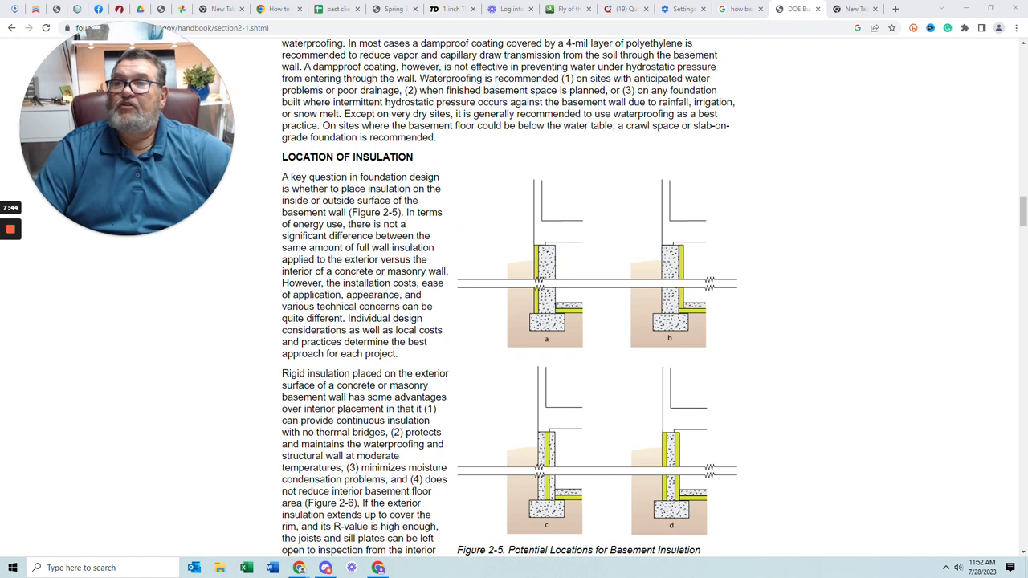
mouse_move(745, 205)
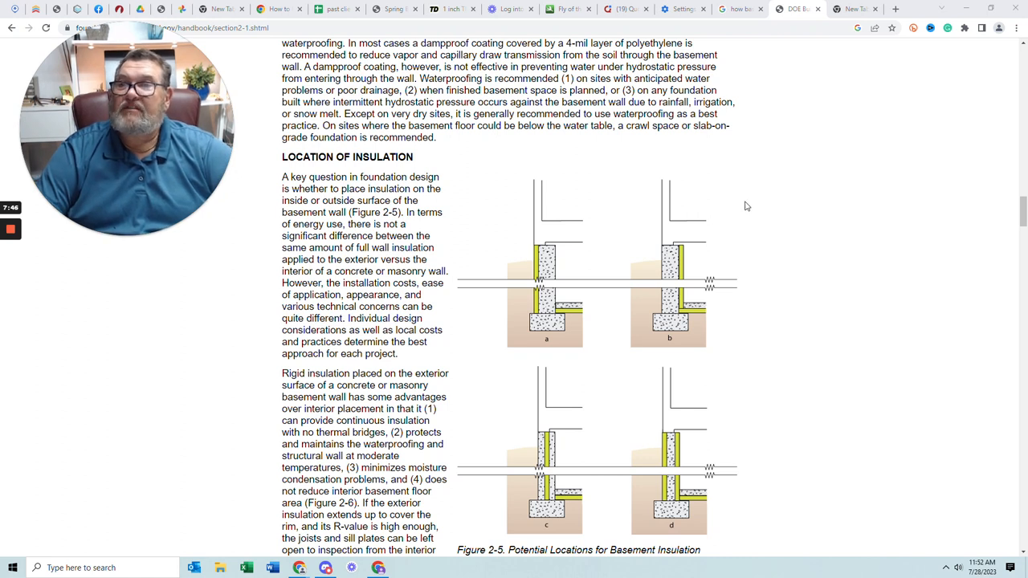
mouse_move(761, 220)
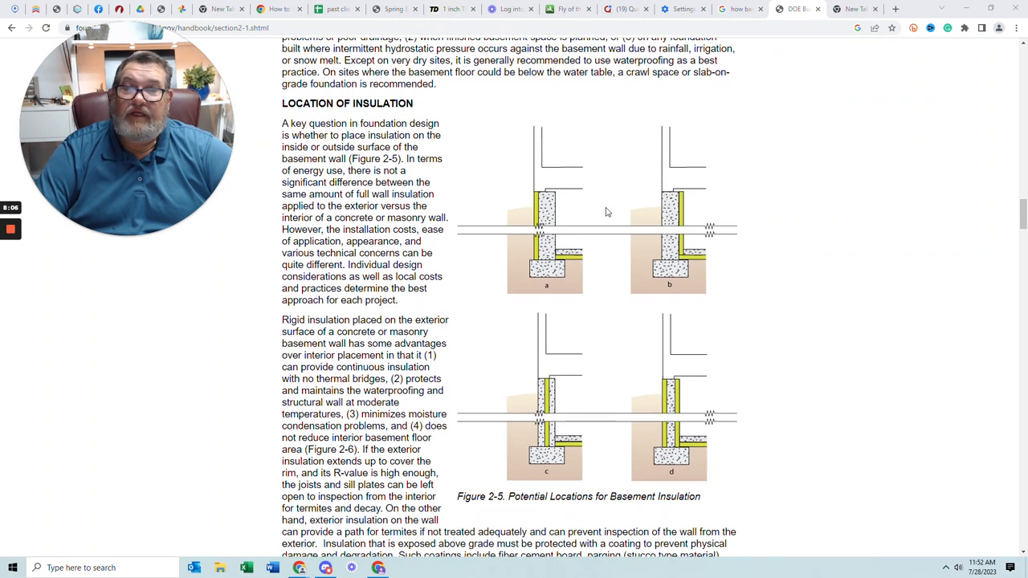
scroll(down, 3)
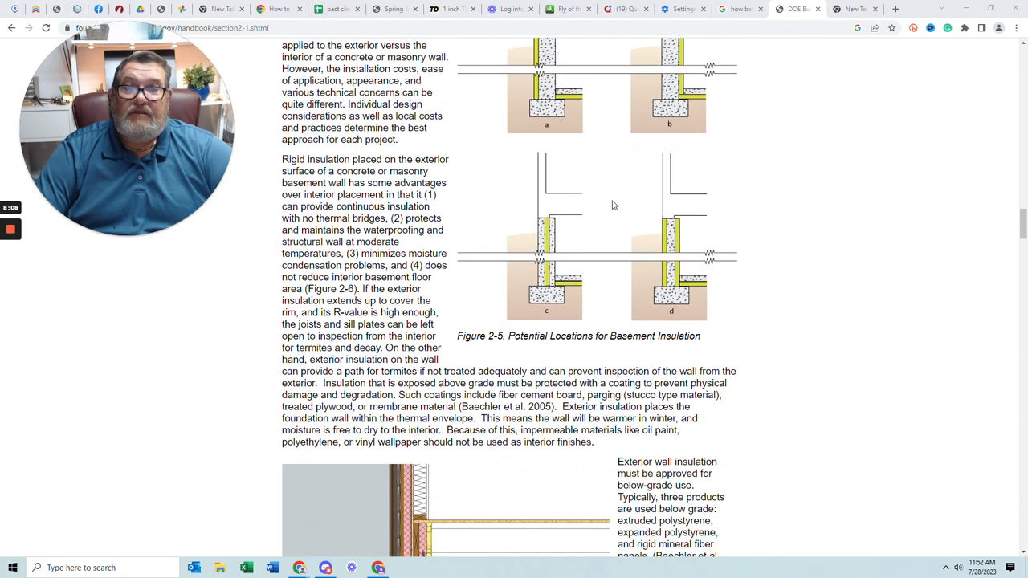
scroll(down, 3)
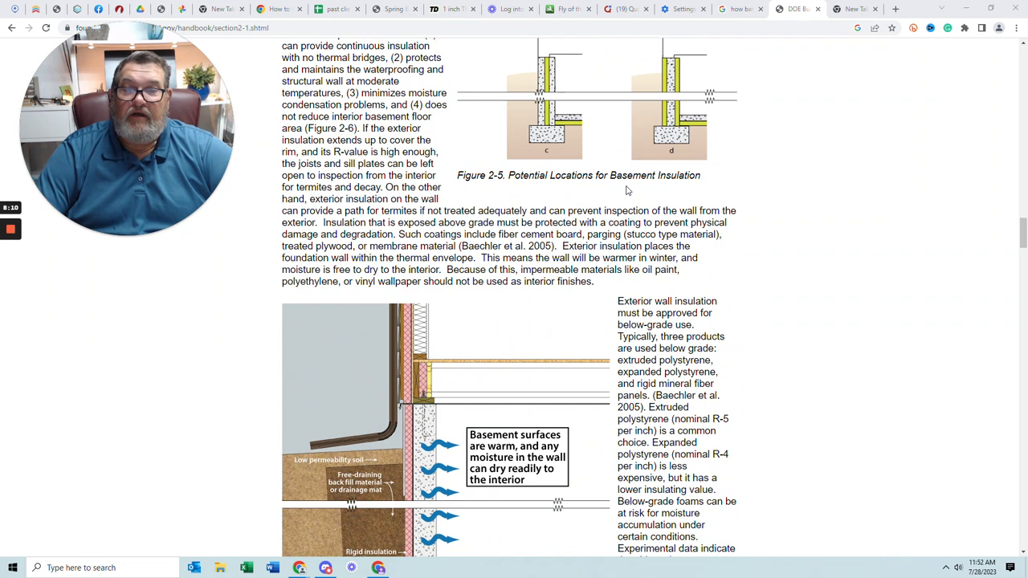
scroll(down, 3)
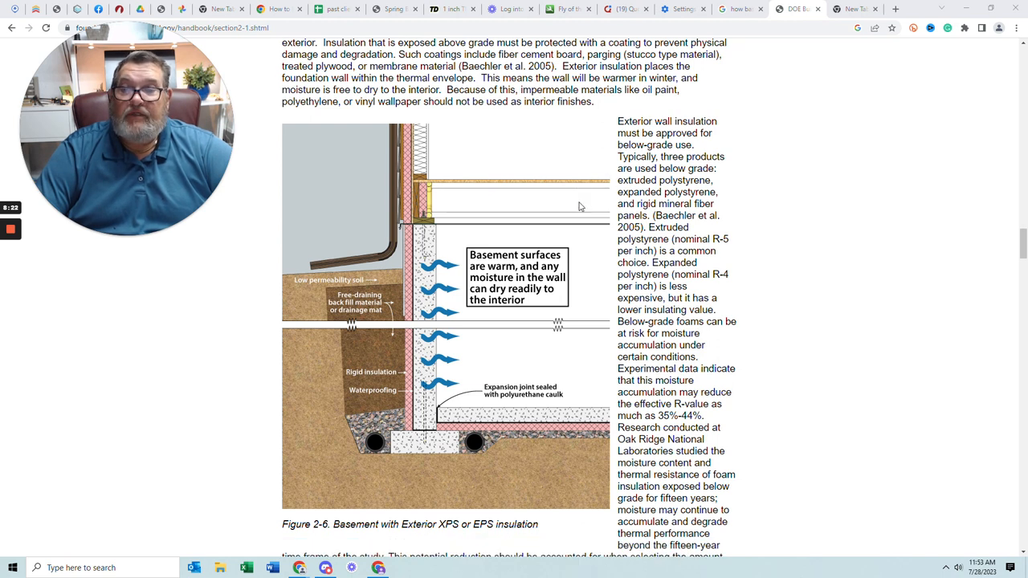
scroll(down, 3)
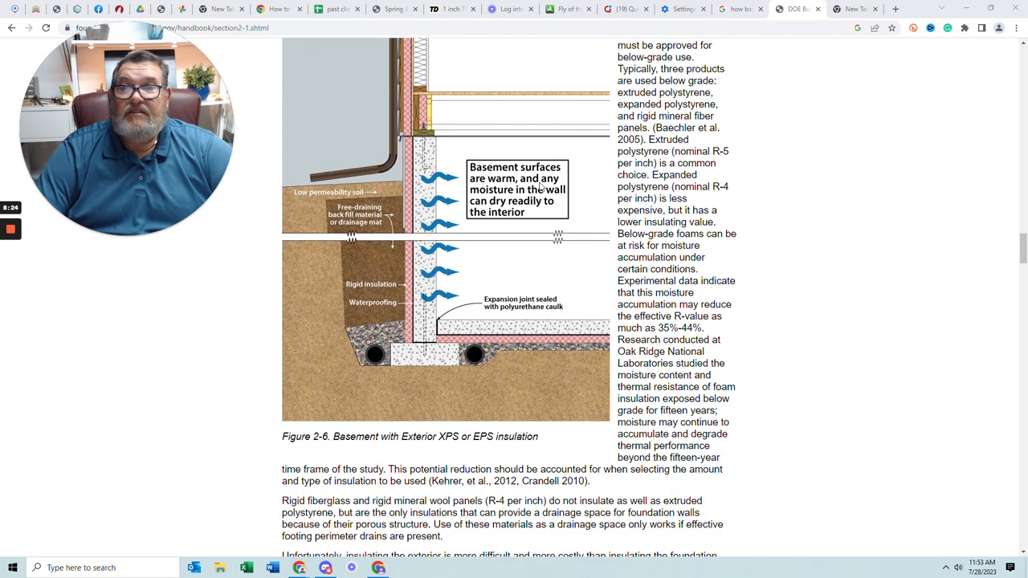
scroll(down, 3)
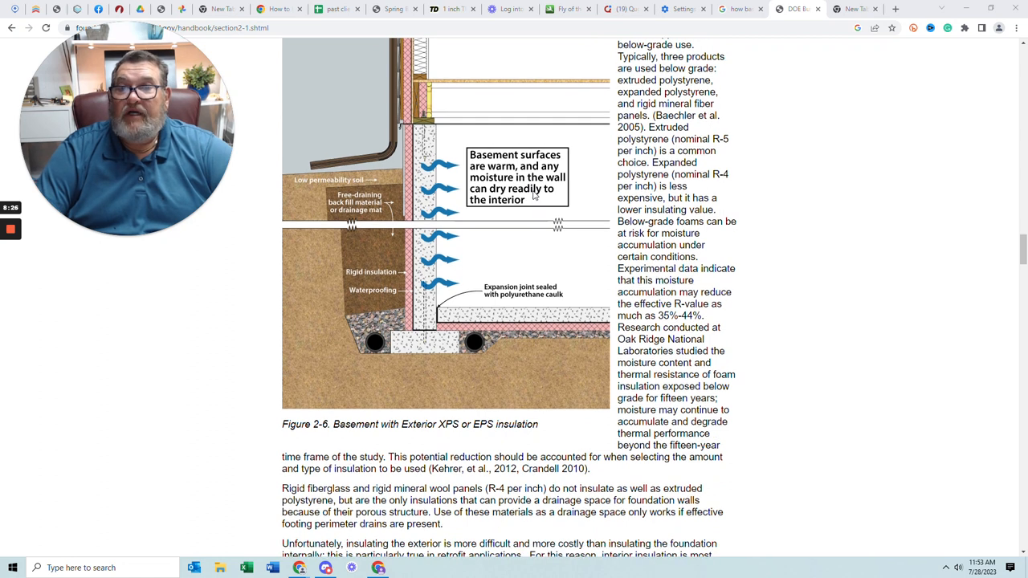
scroll(down, 3)
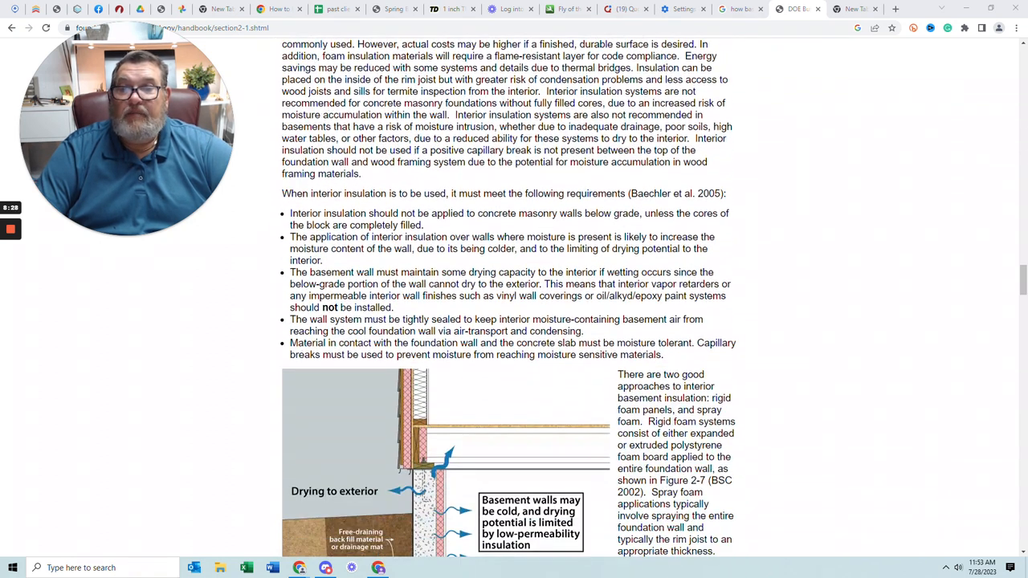
scroll(down, 3)
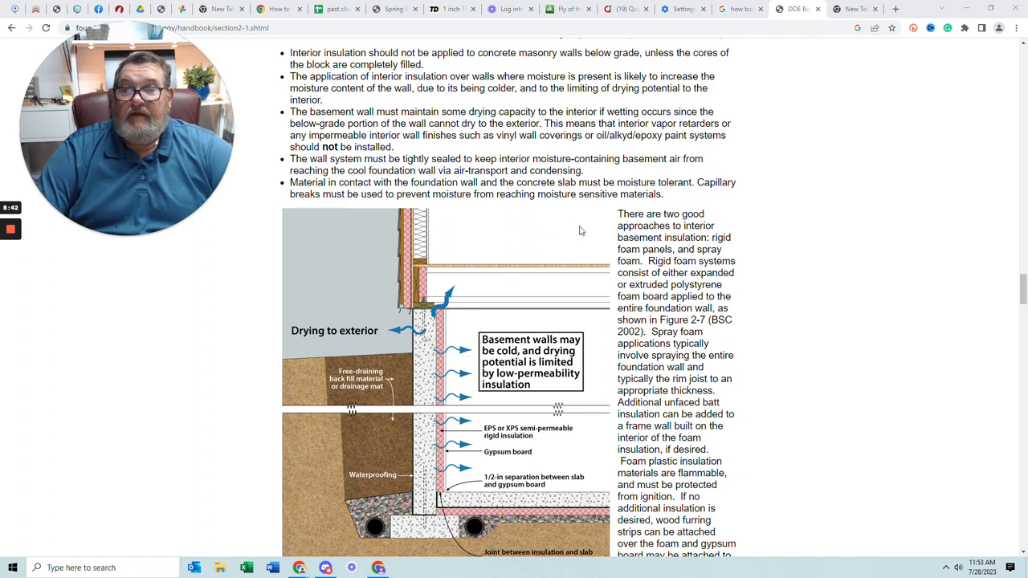
mouse_move(572, 234)
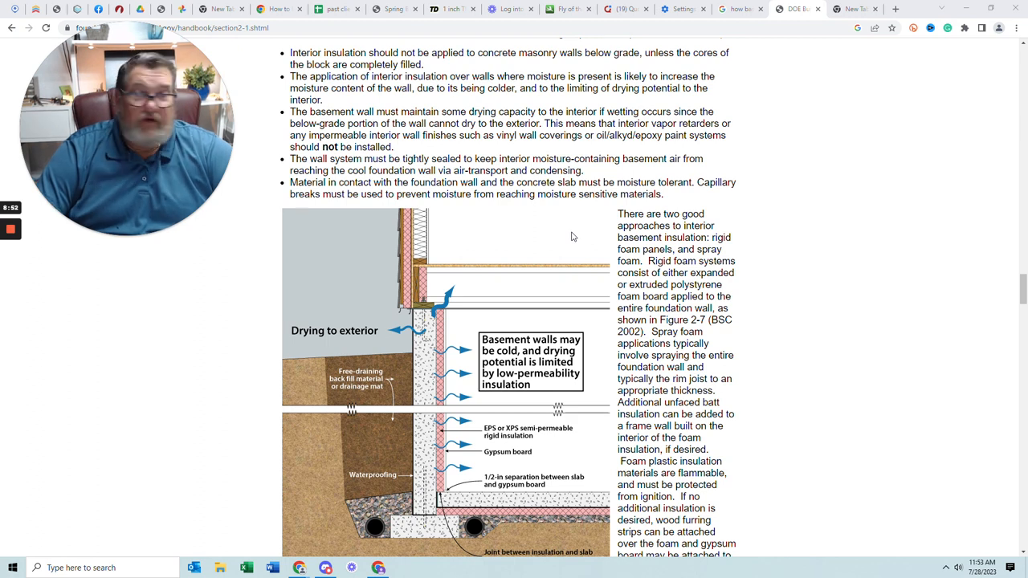
mouse_move(597, 234)
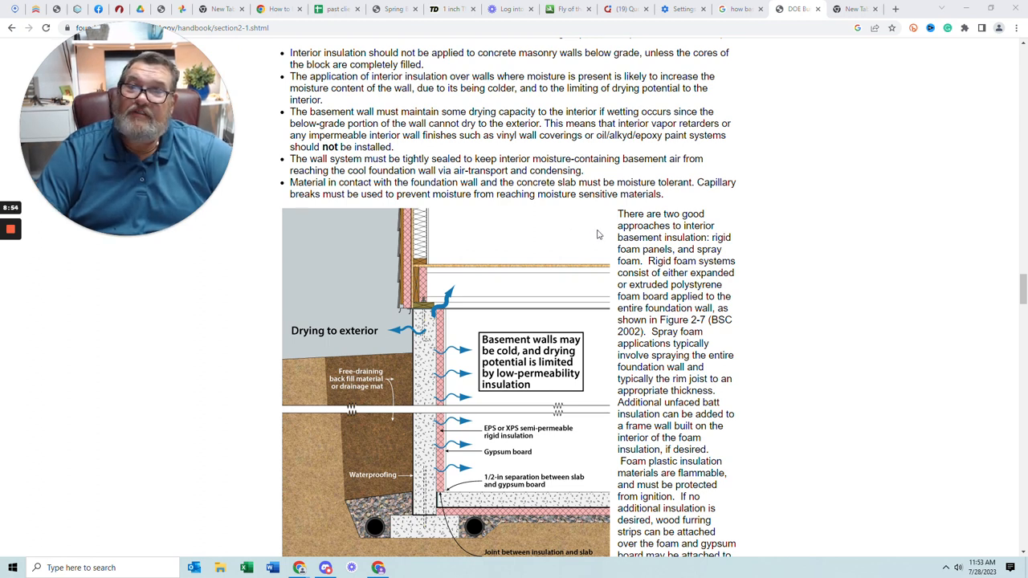
scroll(down, 3)
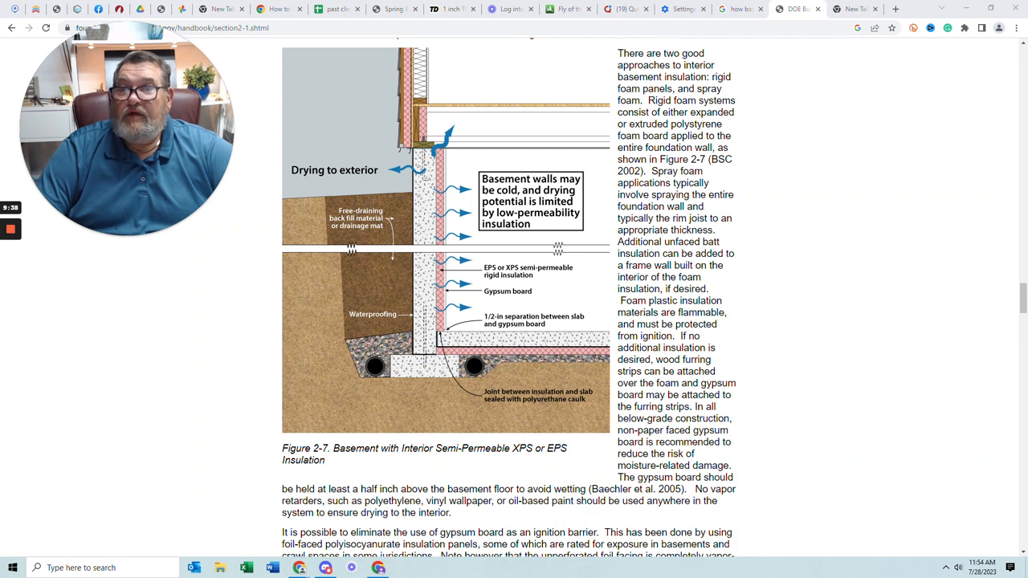
mouse_move(510, 254)
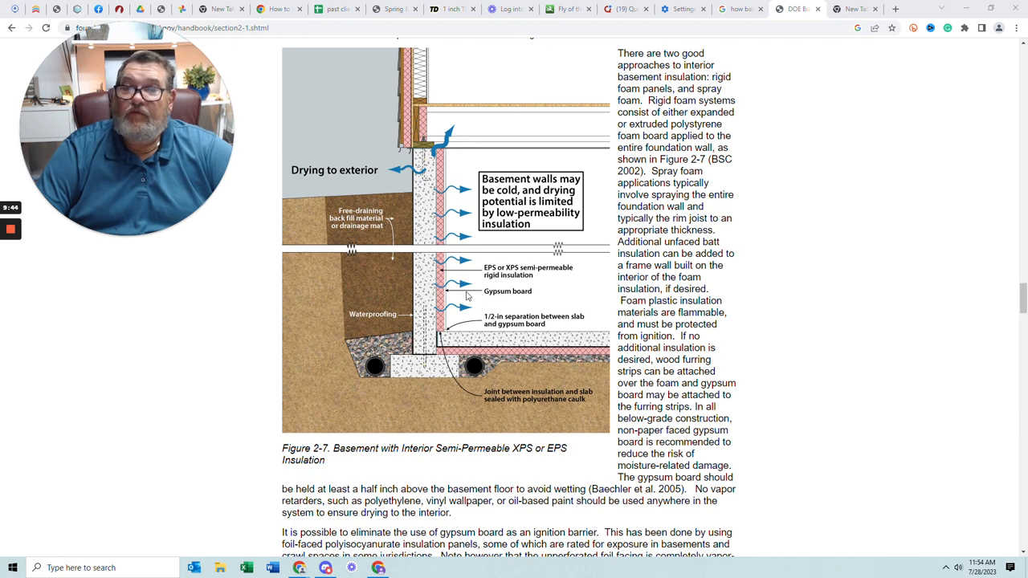
scroll(down, 3)
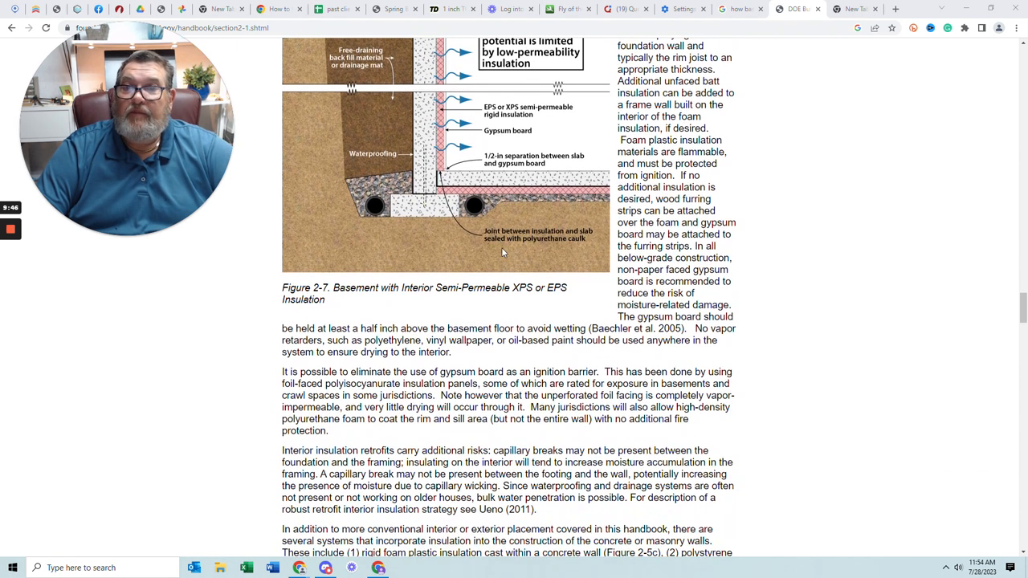